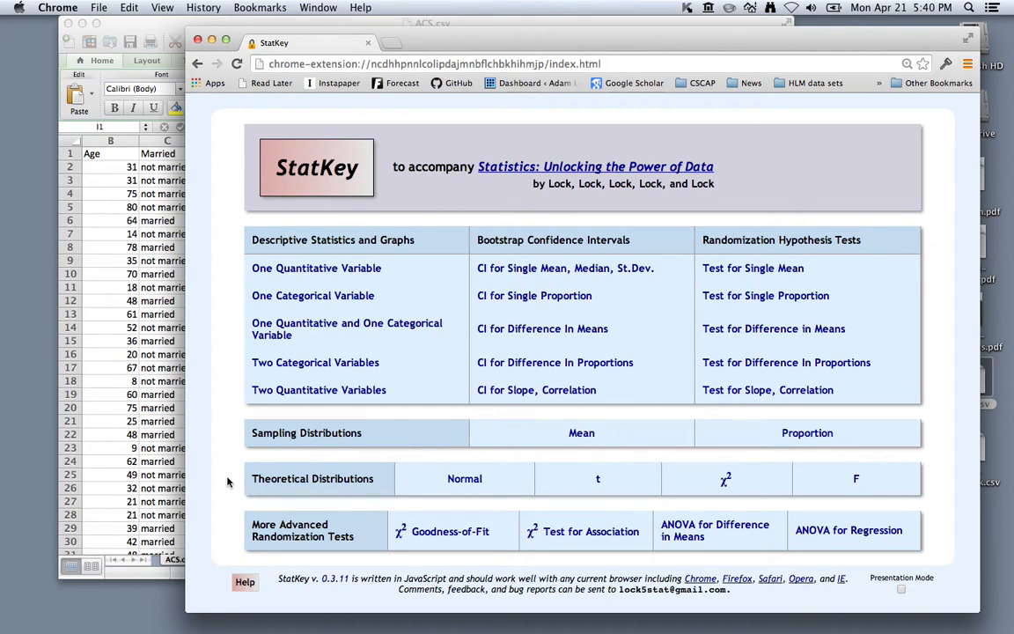
mouse_move(183, 513)
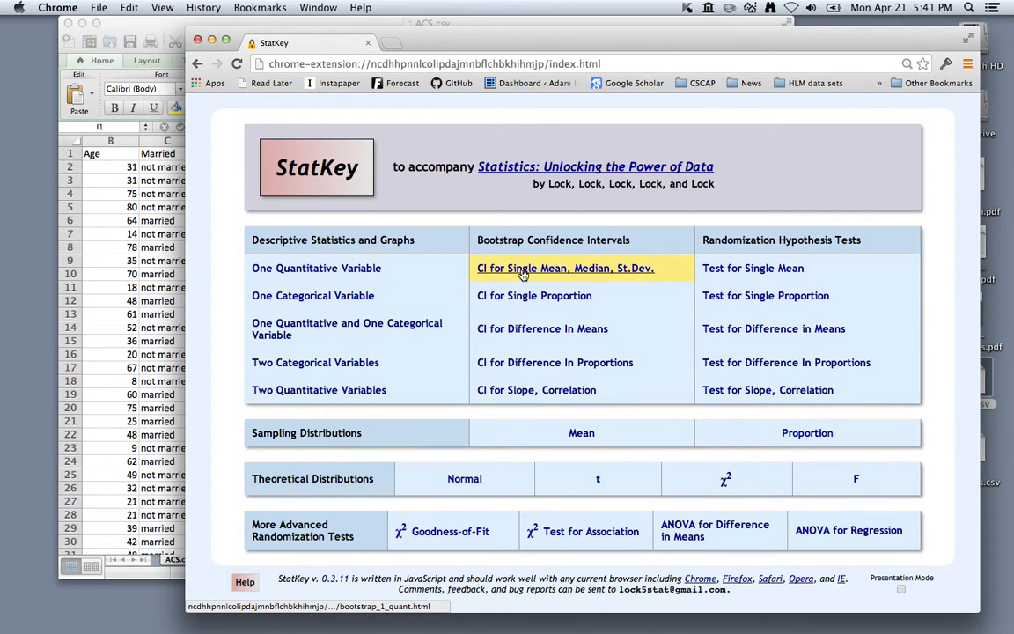
- Open the 'CI for Single Mean, Median, St.Dev.' bootstrap tool and its data editor
click(565, 267)
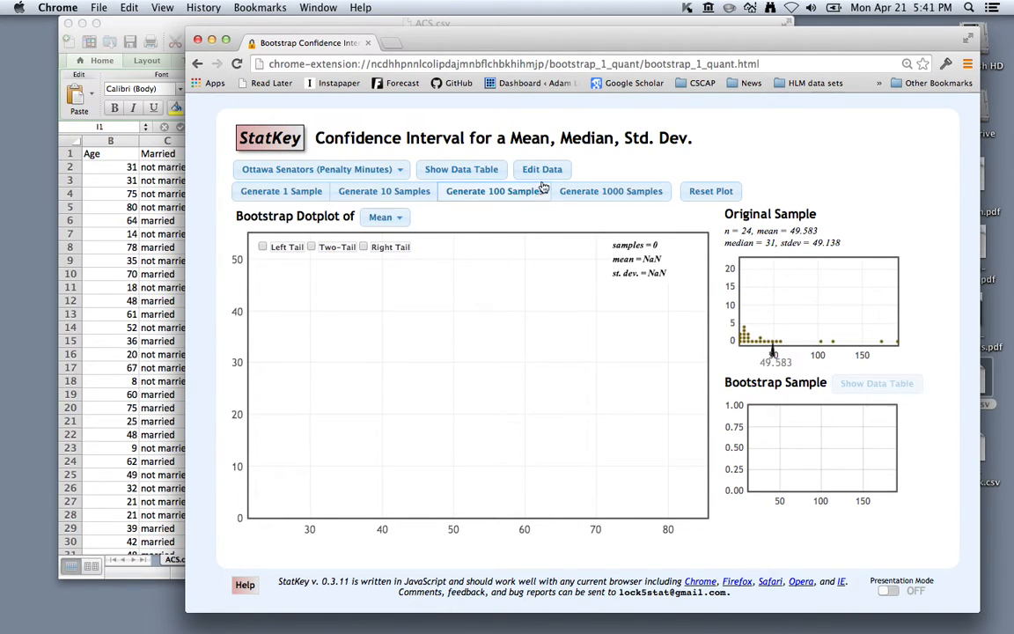
click(541, 169)
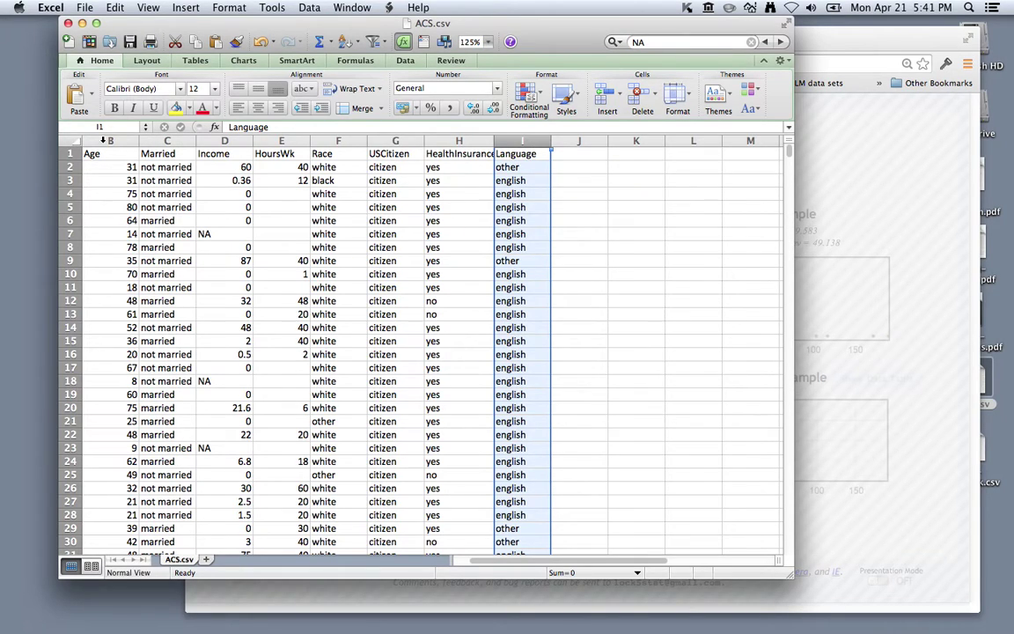
- Load the Excel Age column as StatKey's sample (n = 1000, mean 40.071, median 41)
click(109, 153)
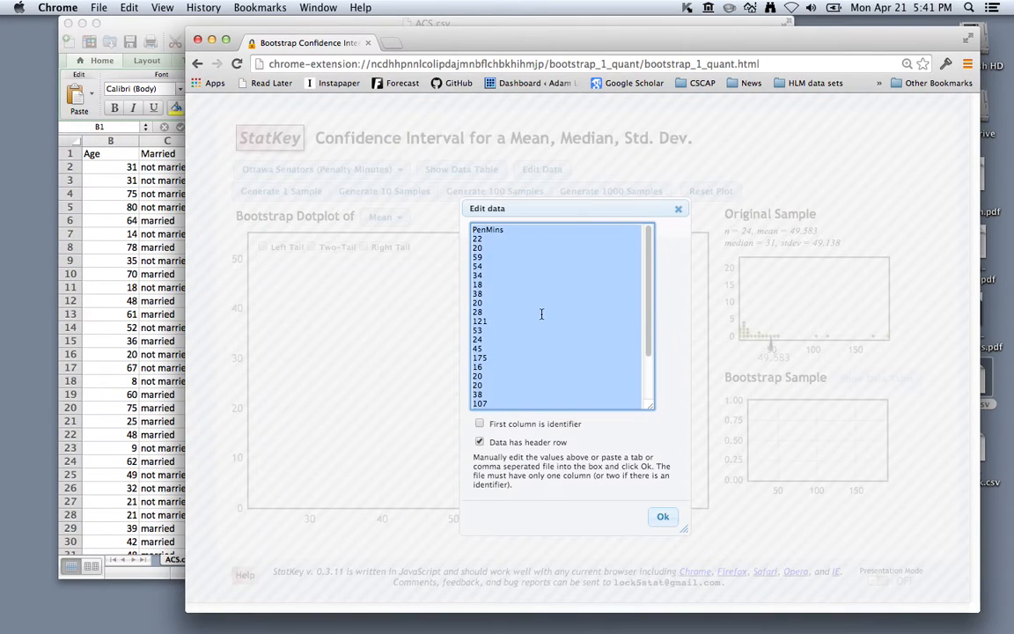
scroll(down, 3)
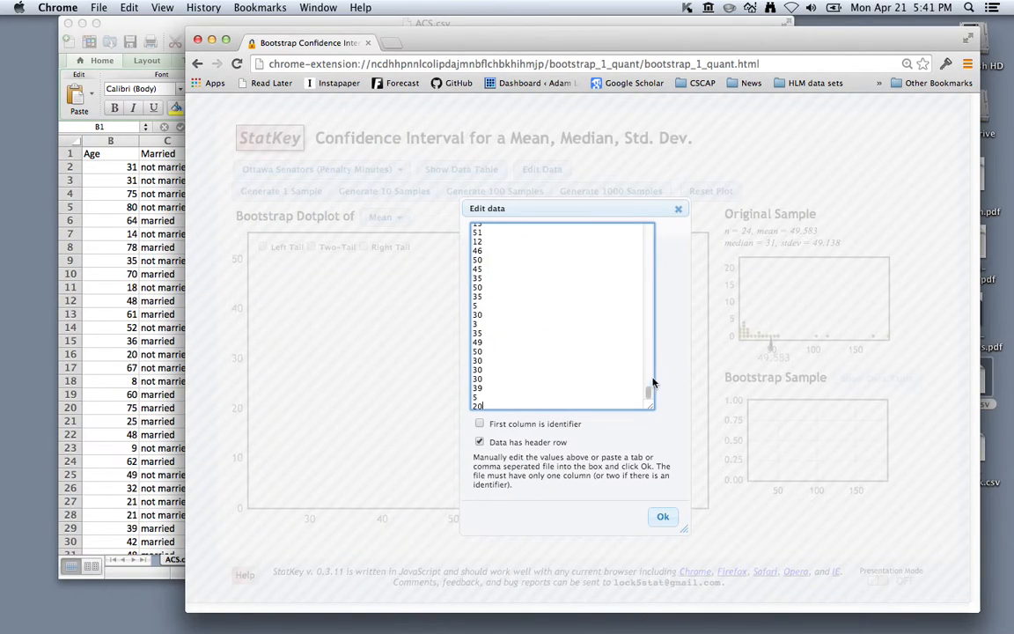
scroll(up, 3)
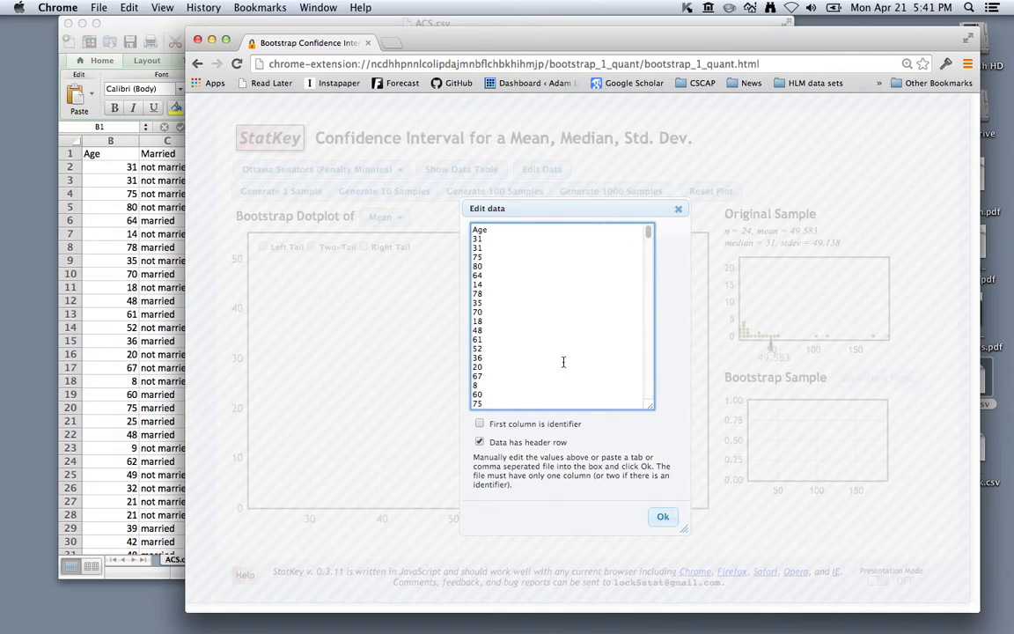
click(663, 517)
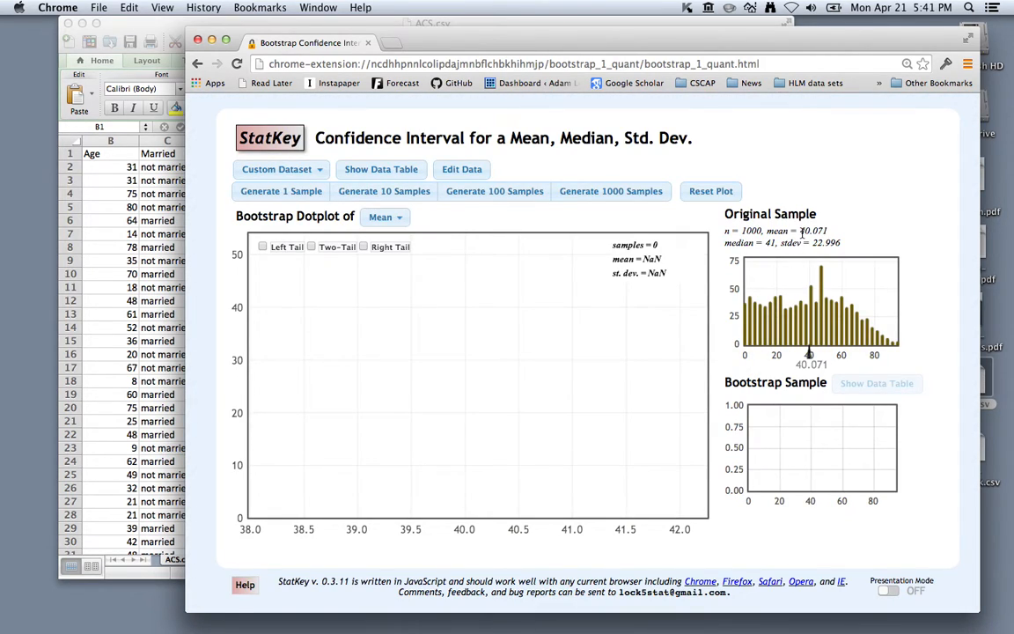
mouse_move(826, 277)
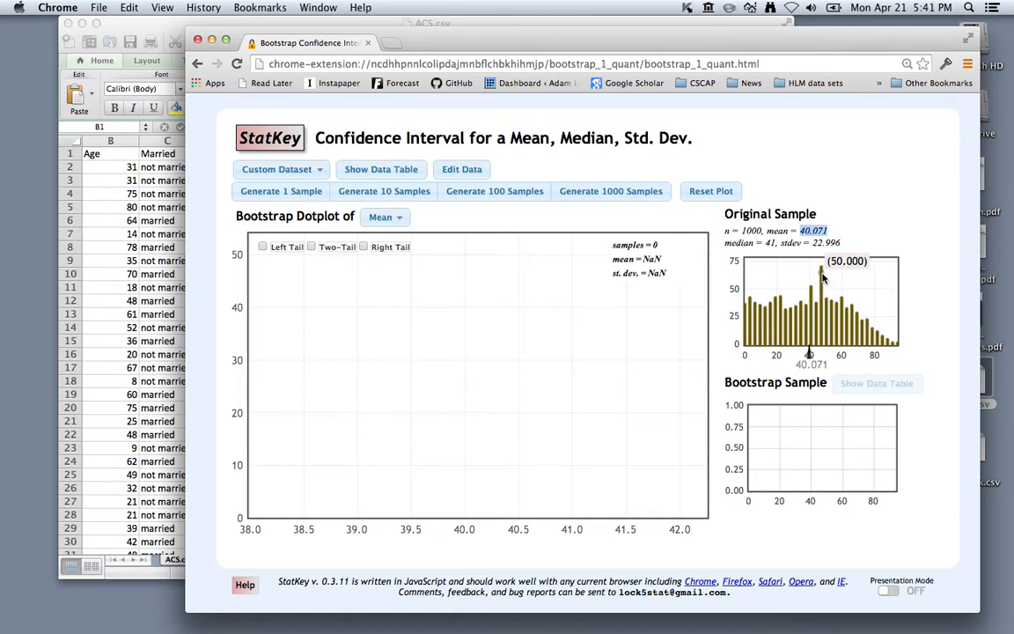
mouse_move(738, 272)
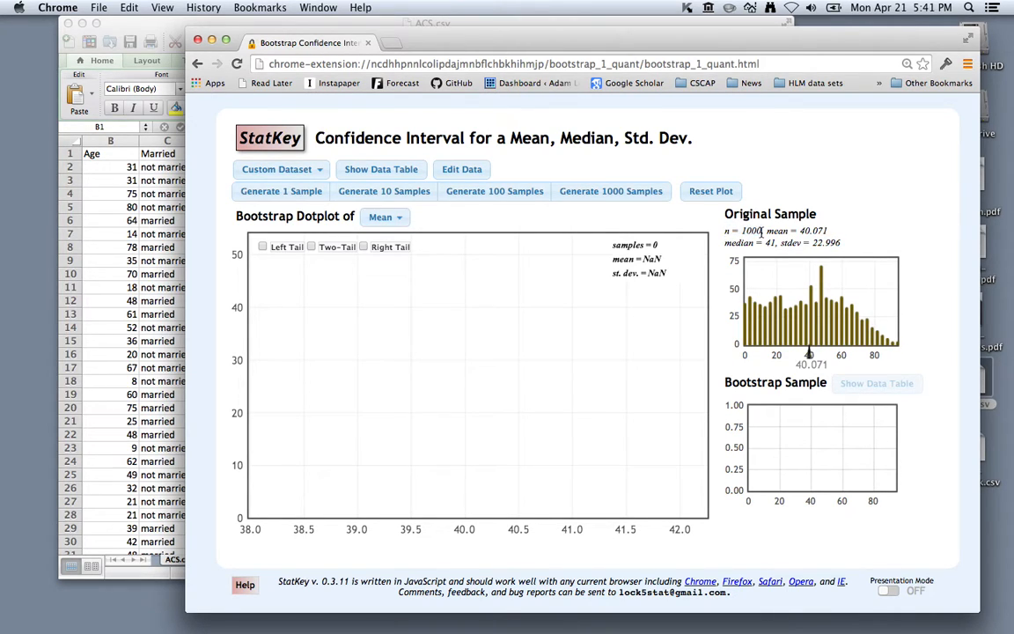
mouse_move(656, 207)
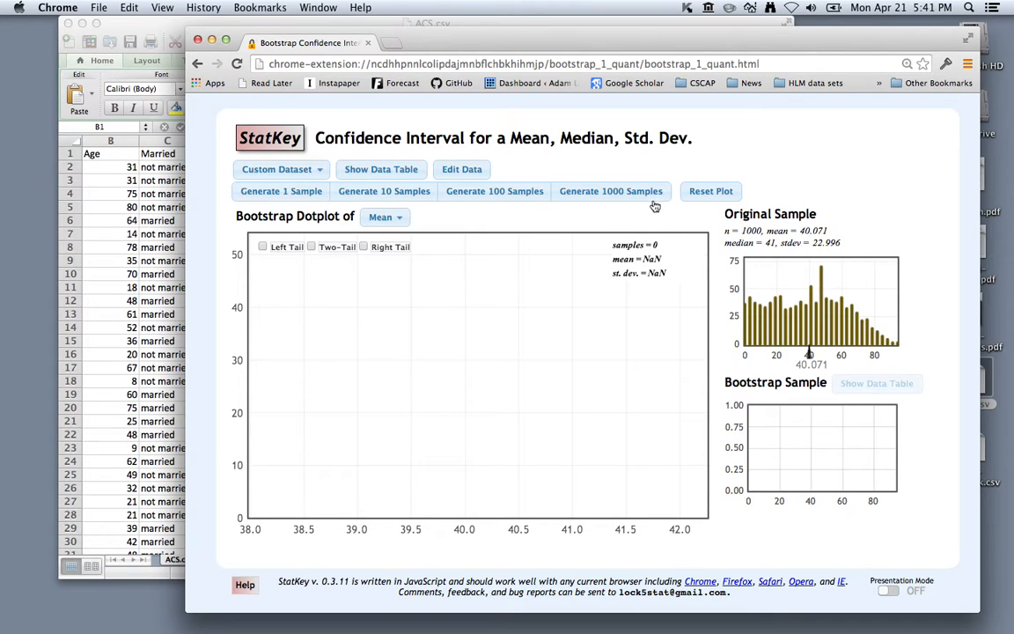
- Generate 2000 bootstrap means and show the two-tailed 95% interval, 38.618 to 41.492
click(611, 191)
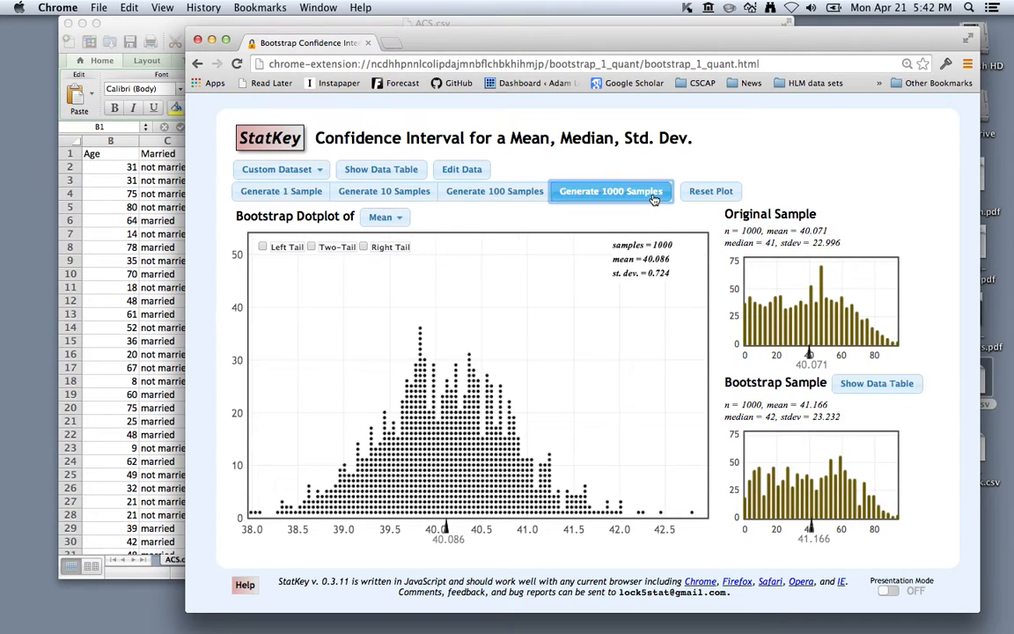
click(611, 191)
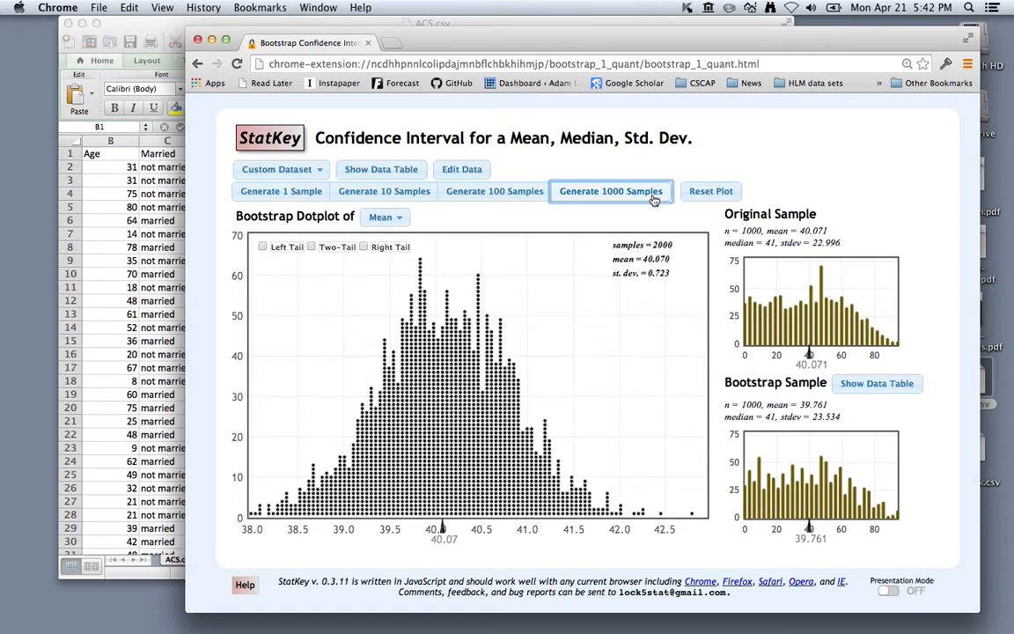
click(611, 191)
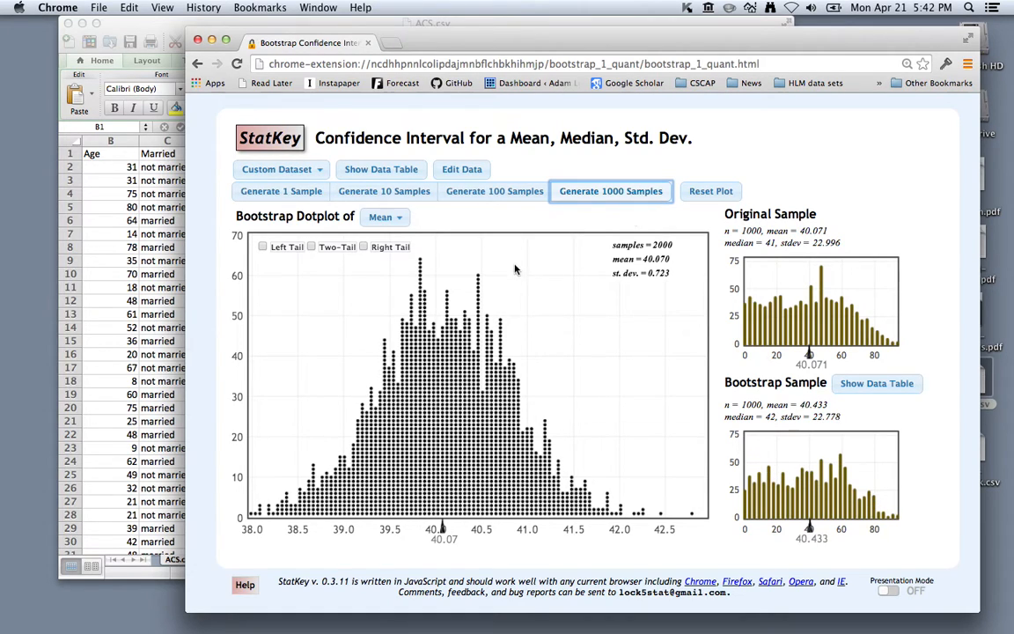
click(610, 191)
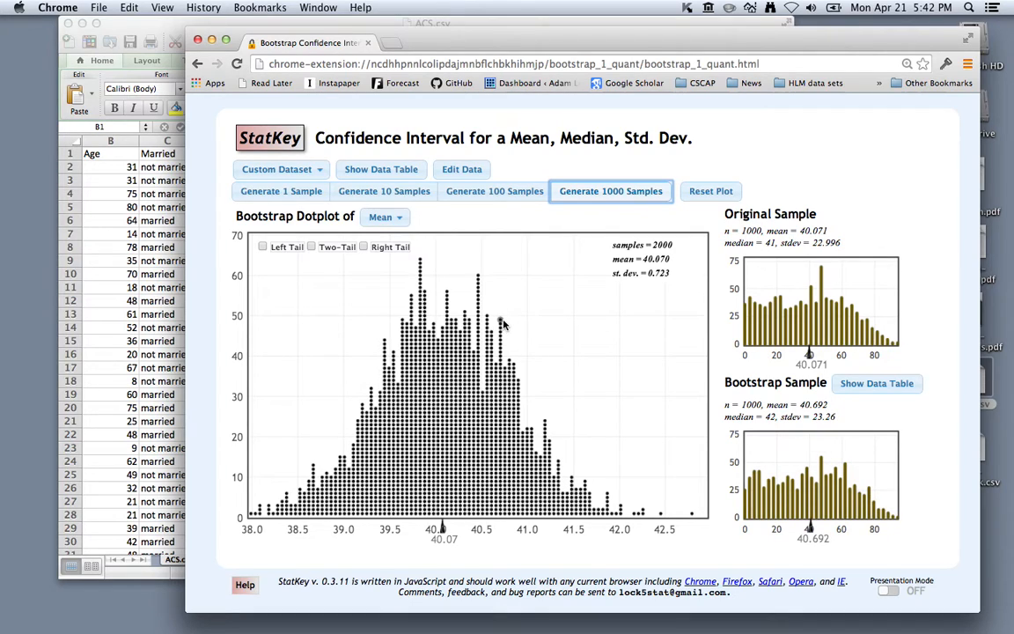
mouse_move(622, 259)
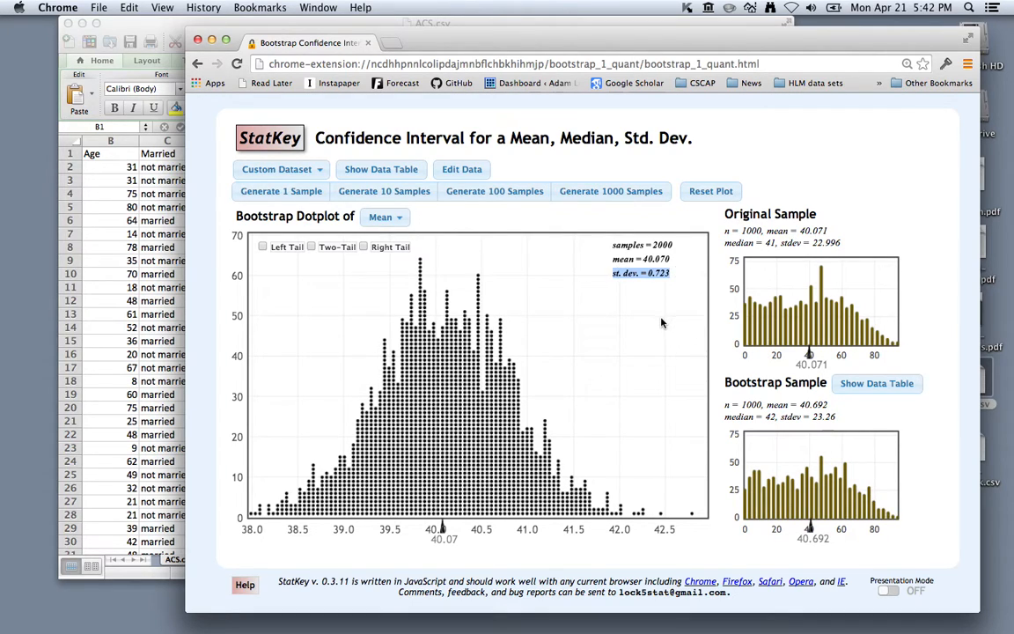
mouse_move(657, 323)
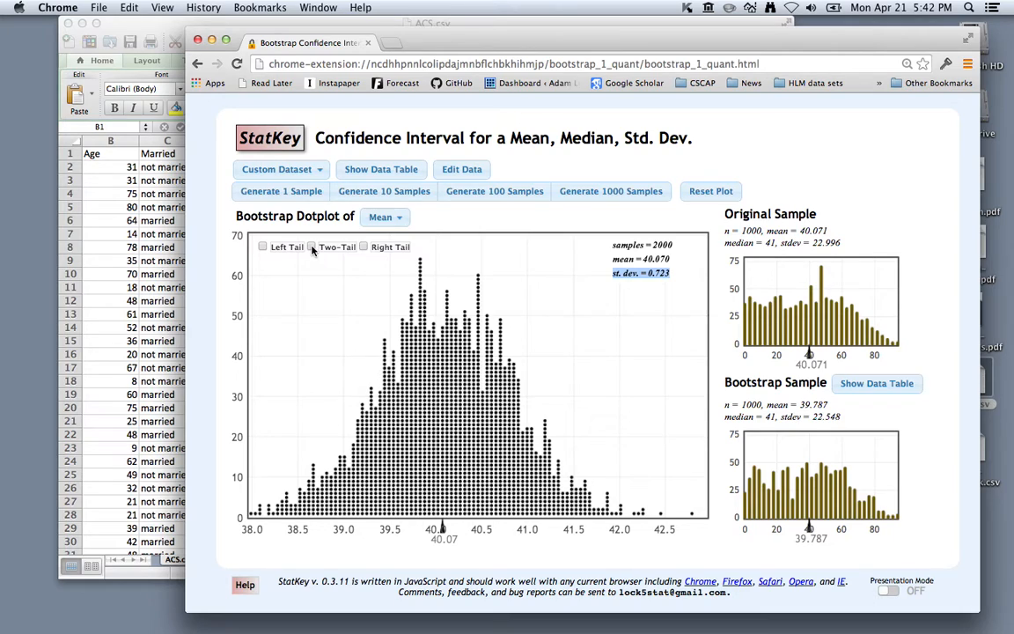
click(311, 246)
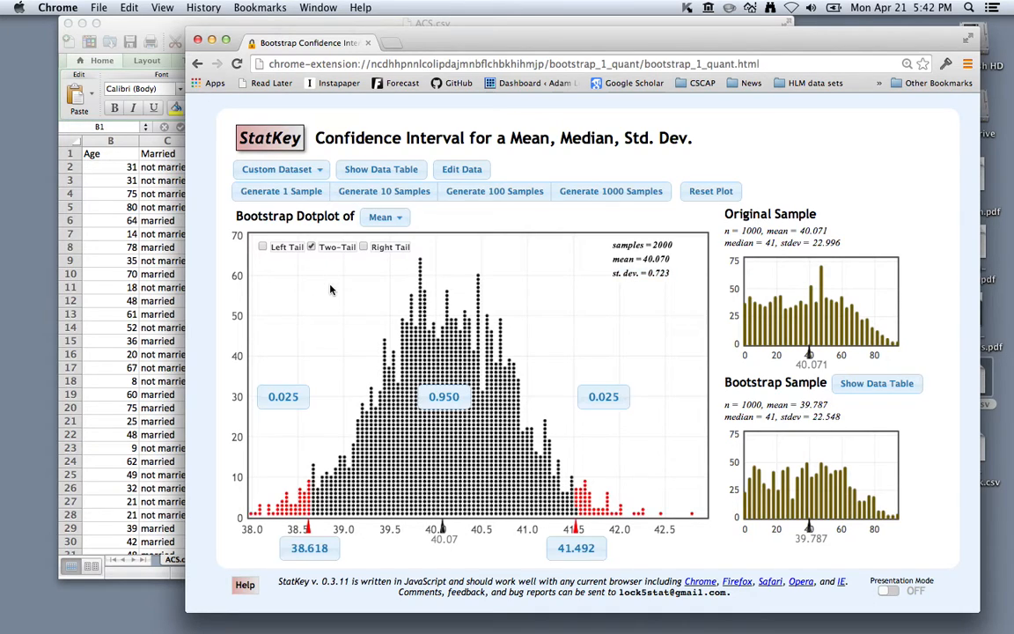